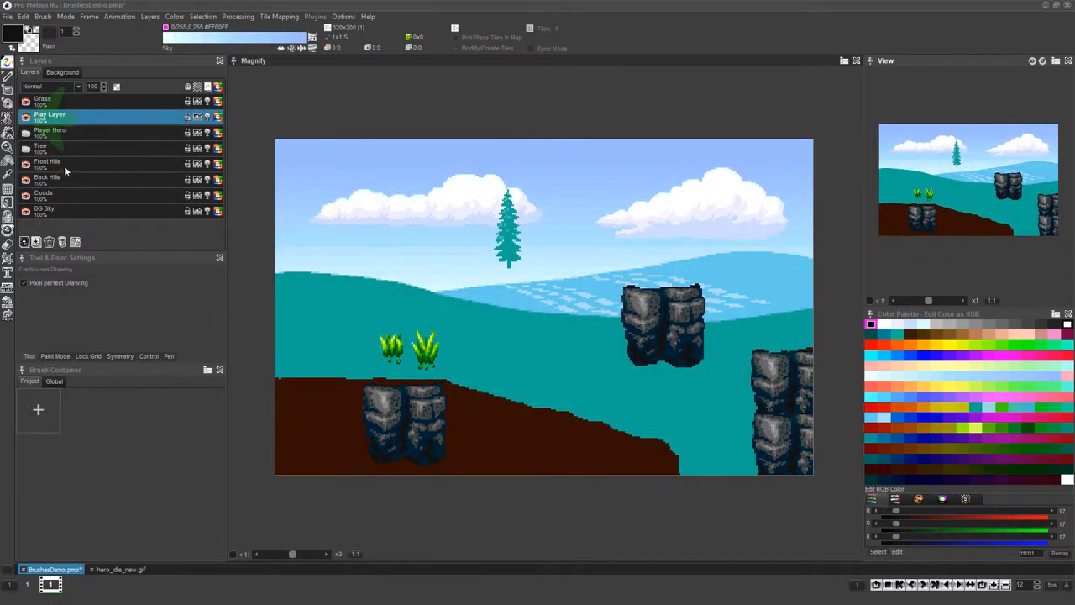
- Make Front Hills the active layer for capturing and stamping the pine brush
click(50, 161)
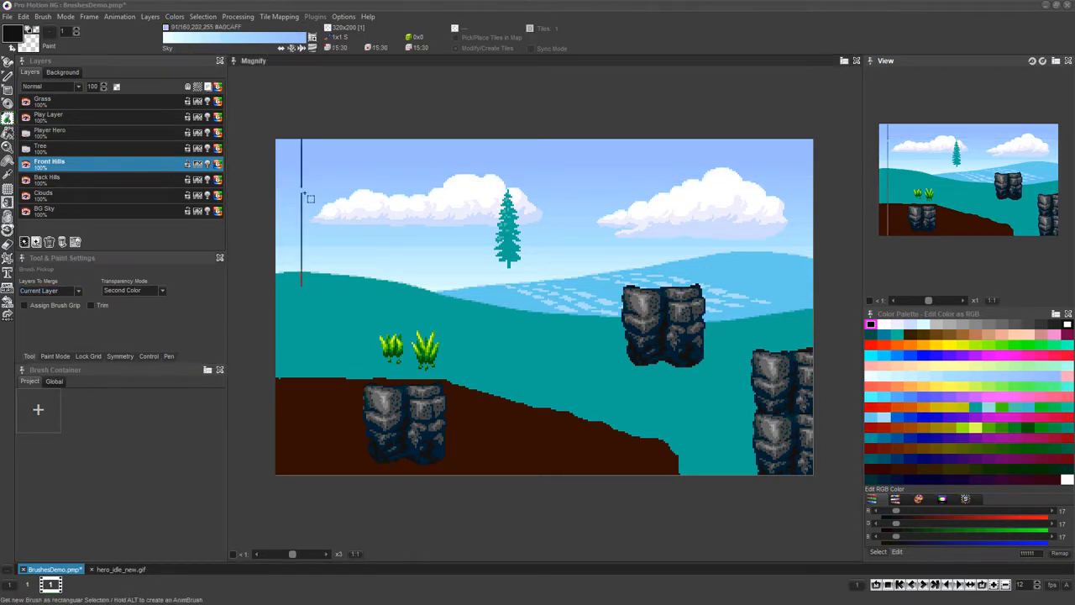
mouse_move(510, 208)
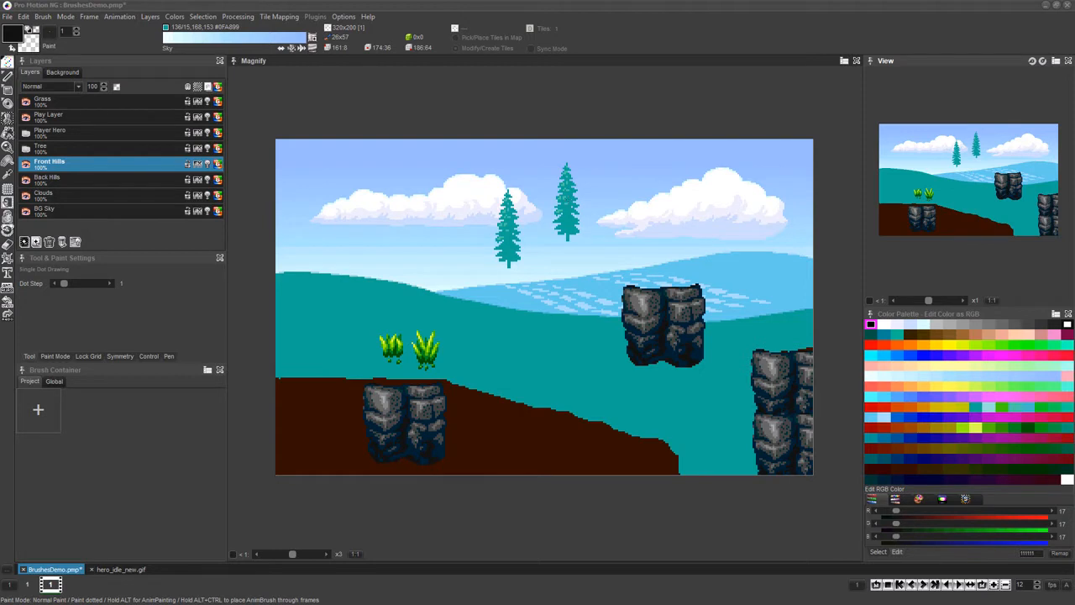
- Stamp more pine tree copies across the Front Hills, extending them into a forest row
click(655, 181)
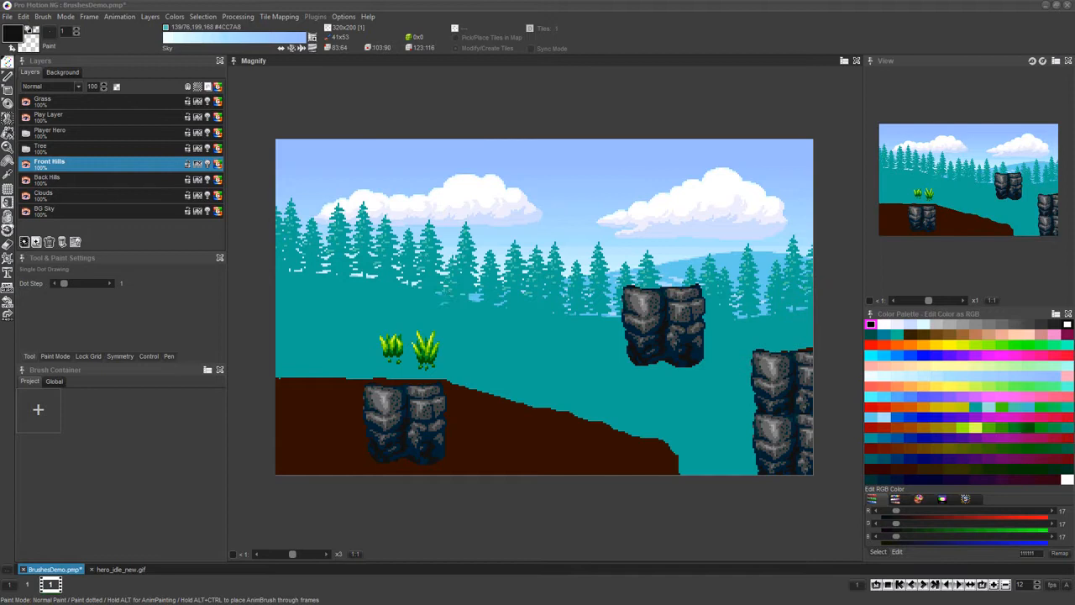
click(45, 193)
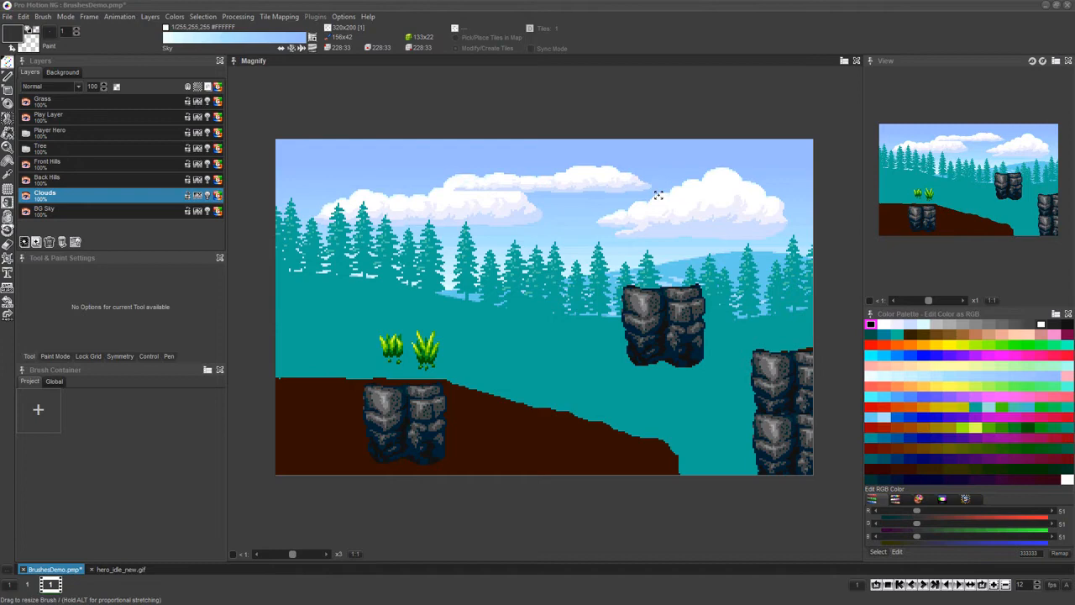
- Paint the large BRUSH FEATURES title brush across the top left of the sky
click(42, 16)
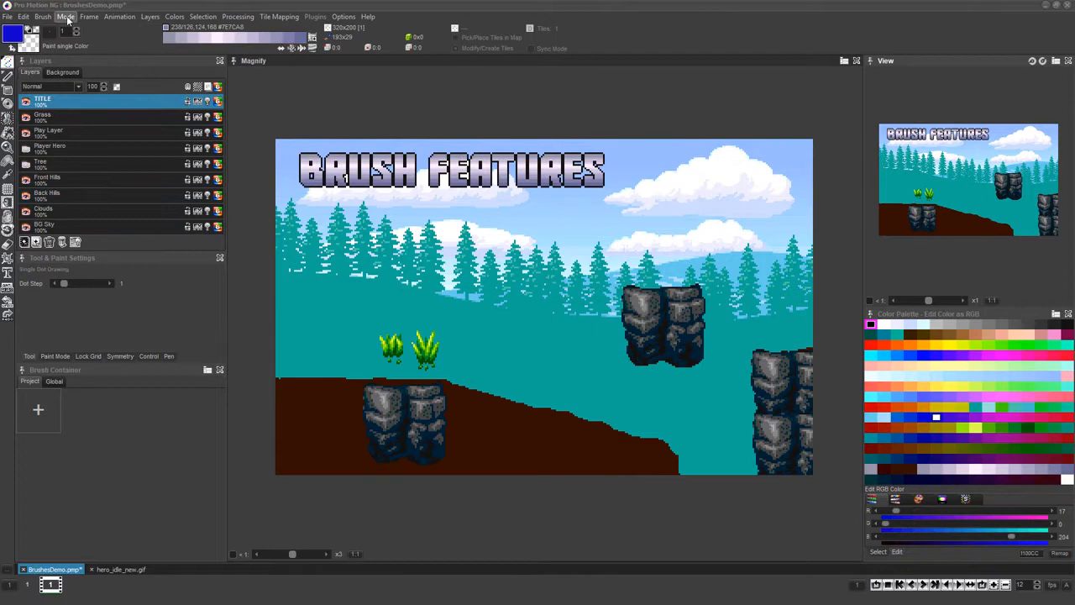
- Try the Paint single Color mode, then switch back to normal Paint mode
click(65, 16)
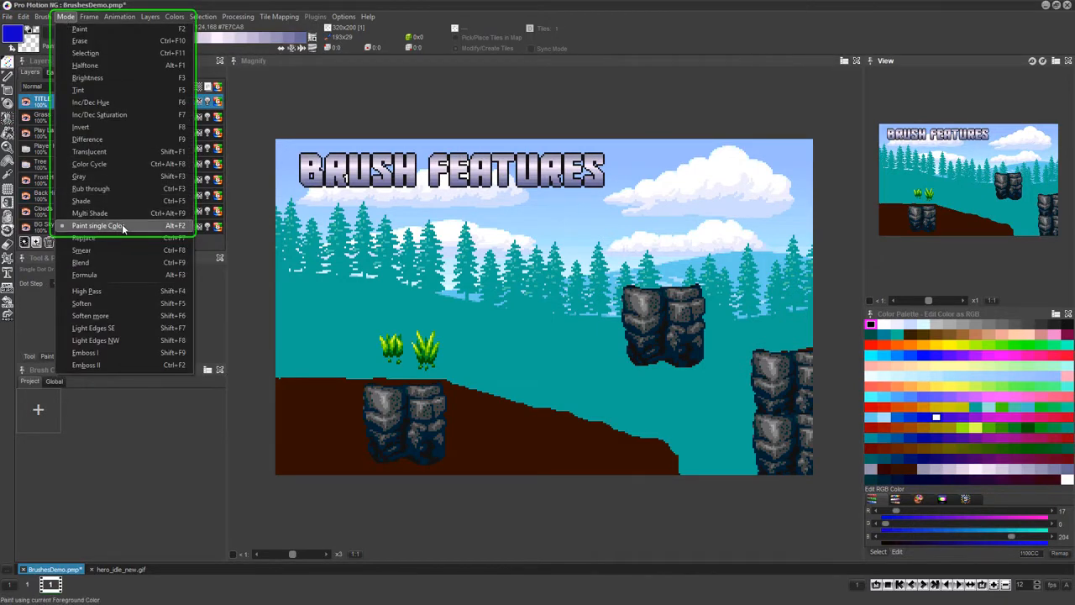
click(98, 225)
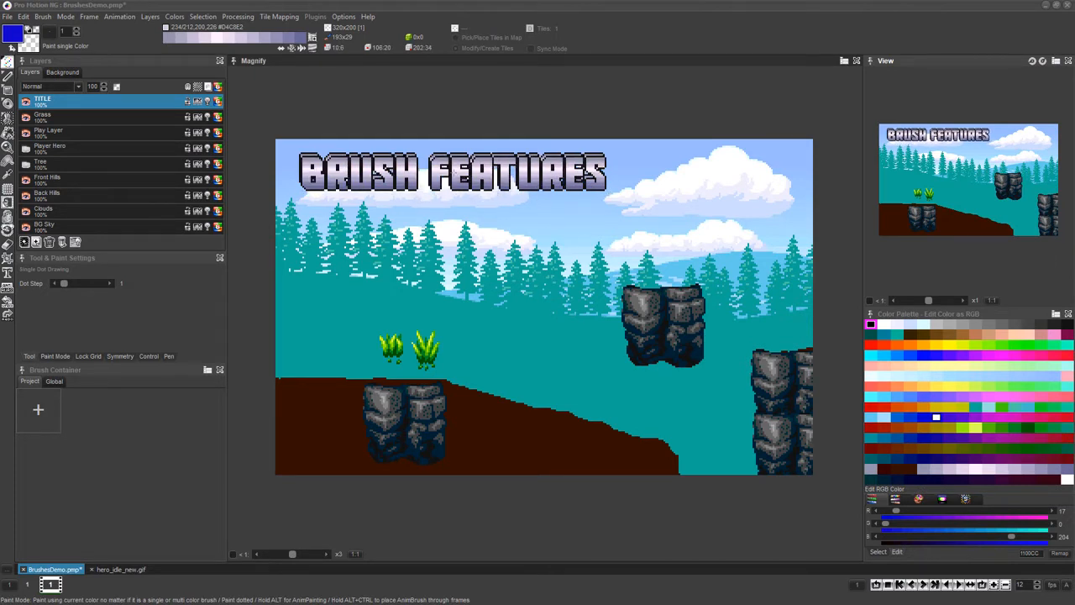
click(66, 16)
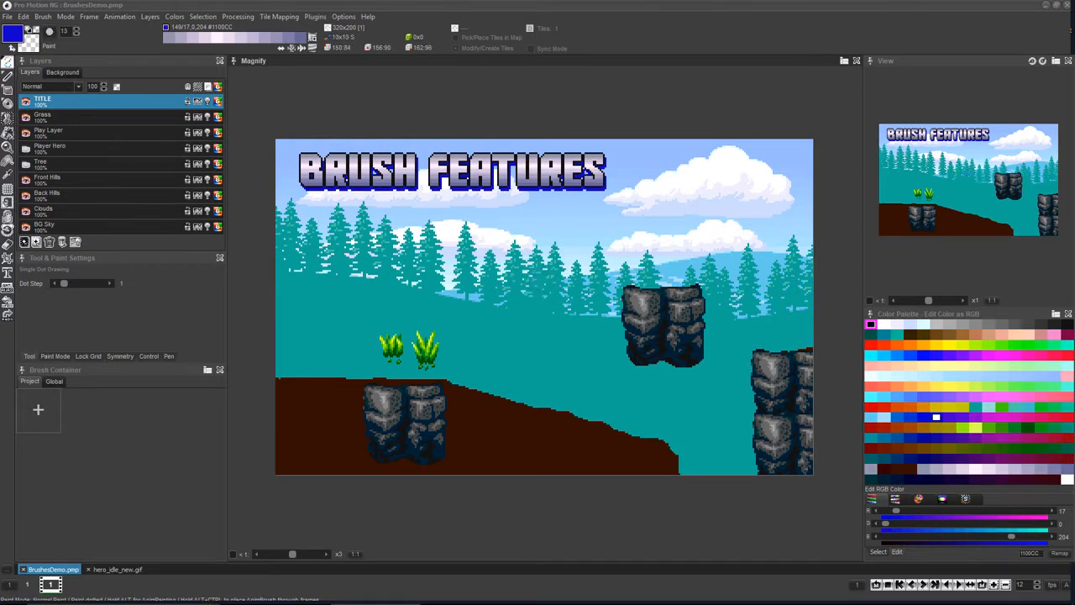
- Capture the BRUSH FEATURES title as a brush, select Grass, and start a five-frame image
drag(491, 268, 617, 357)
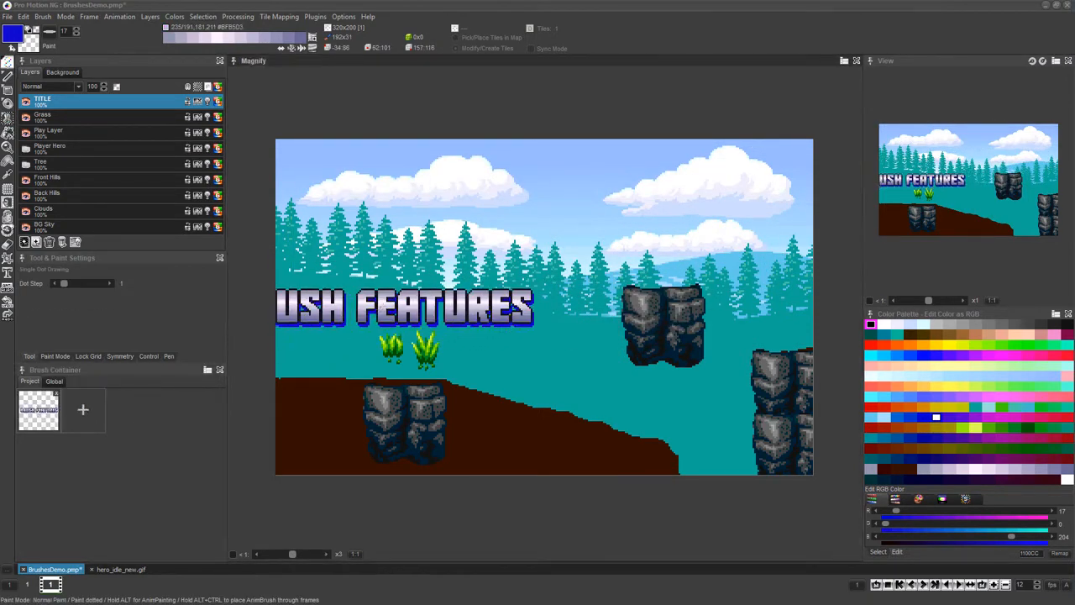
click(43, 115)
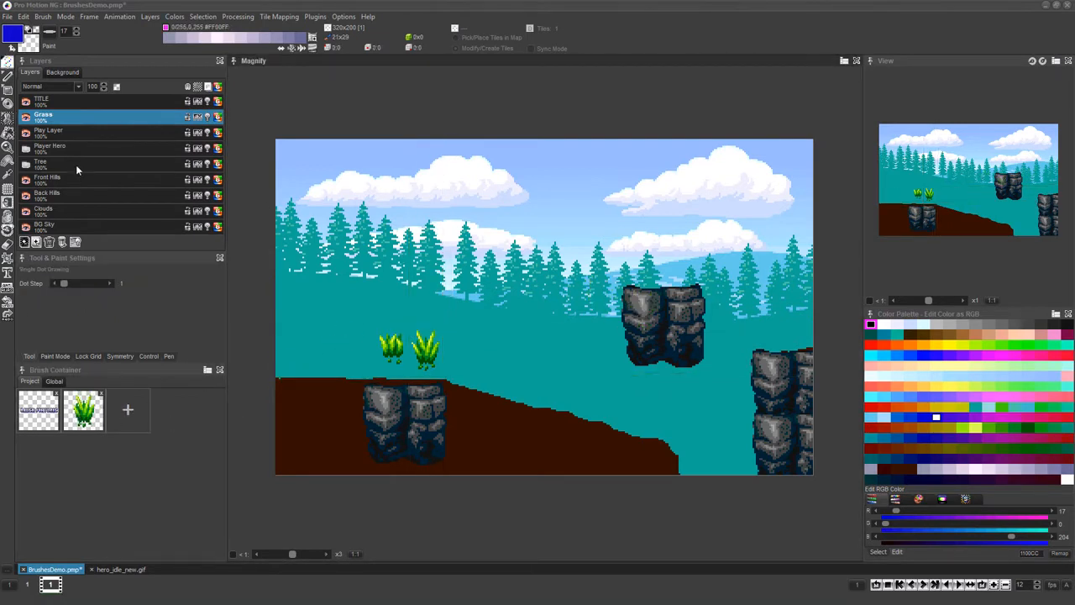
click(50, 132)
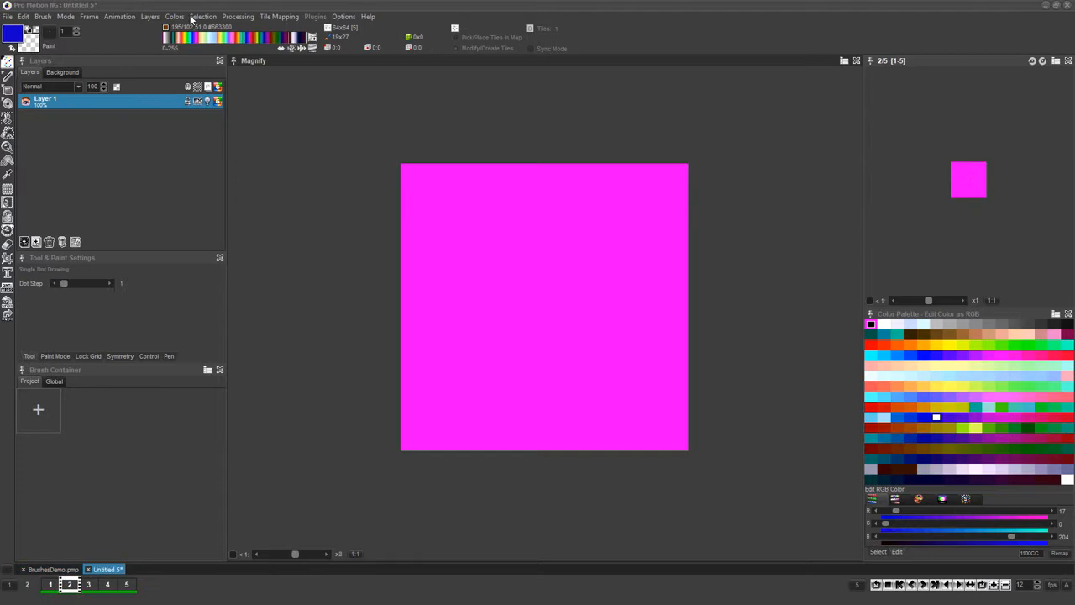
- Load GrassAnim.flc as a 5-frame AnimBrush and return to the BrushesDemo scene
click(566, 302)
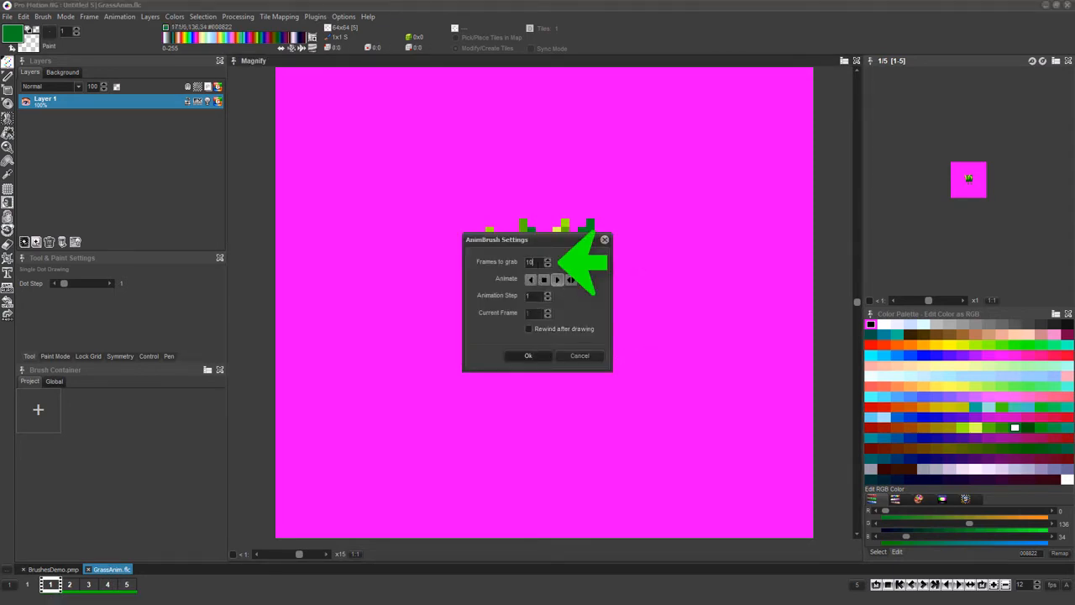
click(547, 264)
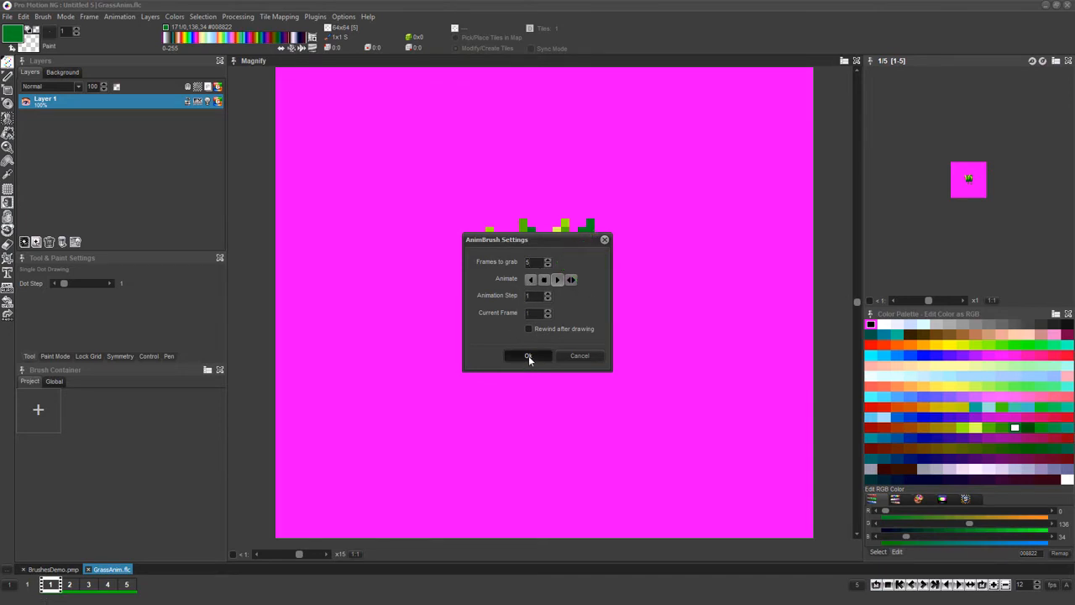
click(528, 355)
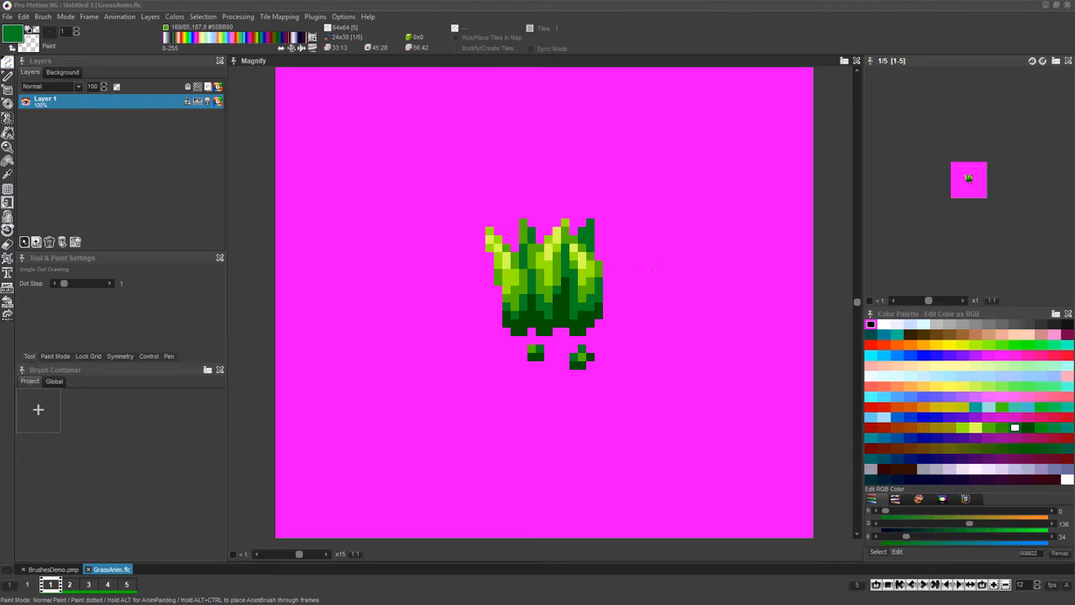
click(50, 568)
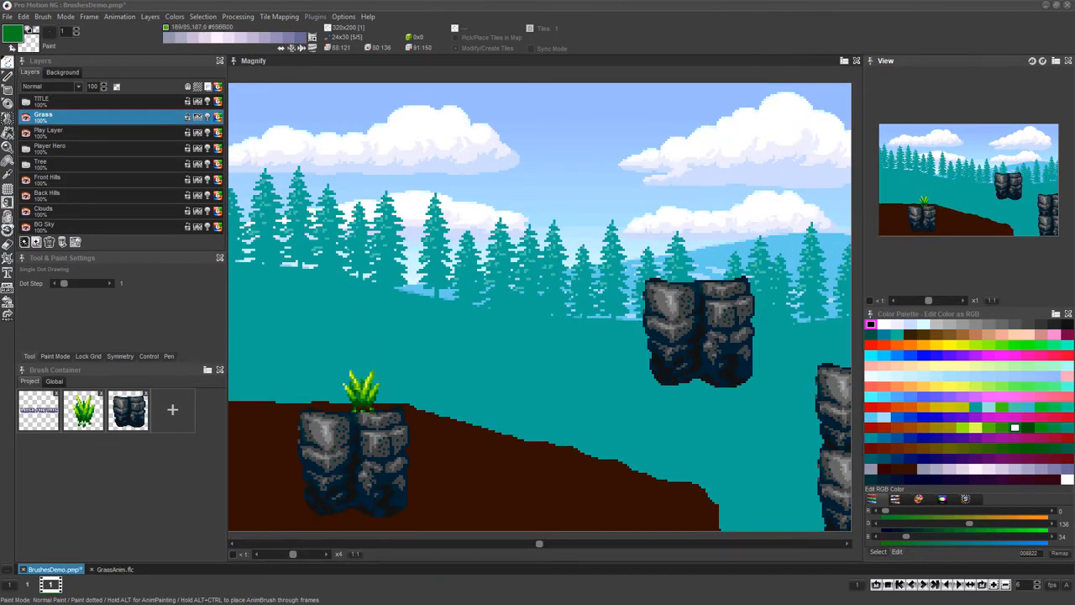
- Stamp animated grass on the left cliff and paint it along the ridge
click(373, 399)
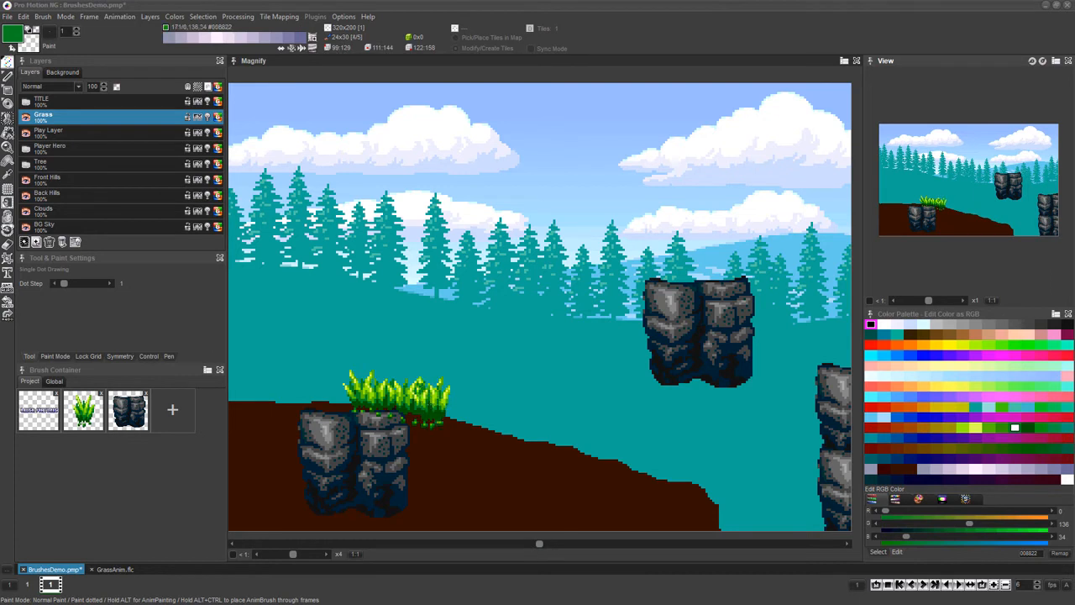
drag(412, 399, 722, 496)
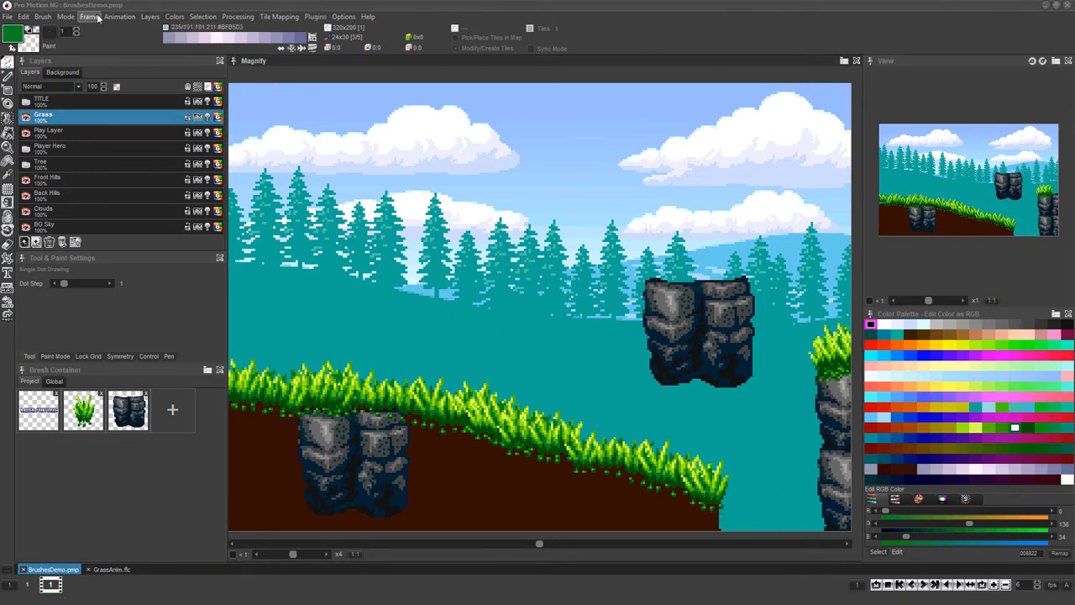
click(43, 16)
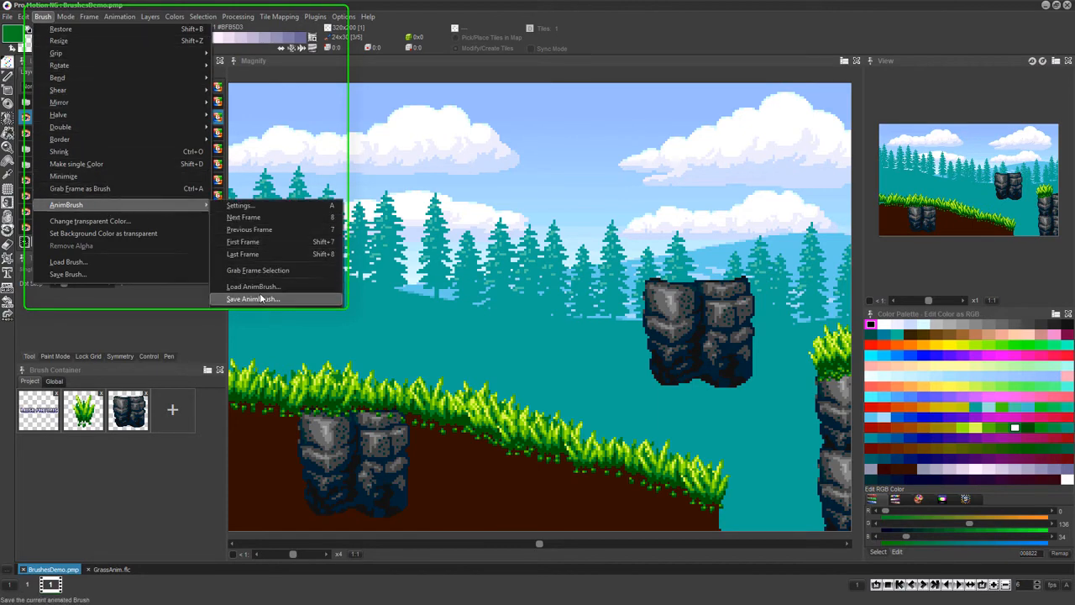
- Save the animated grass brush as an FLC file named Grass
click(251, 299)
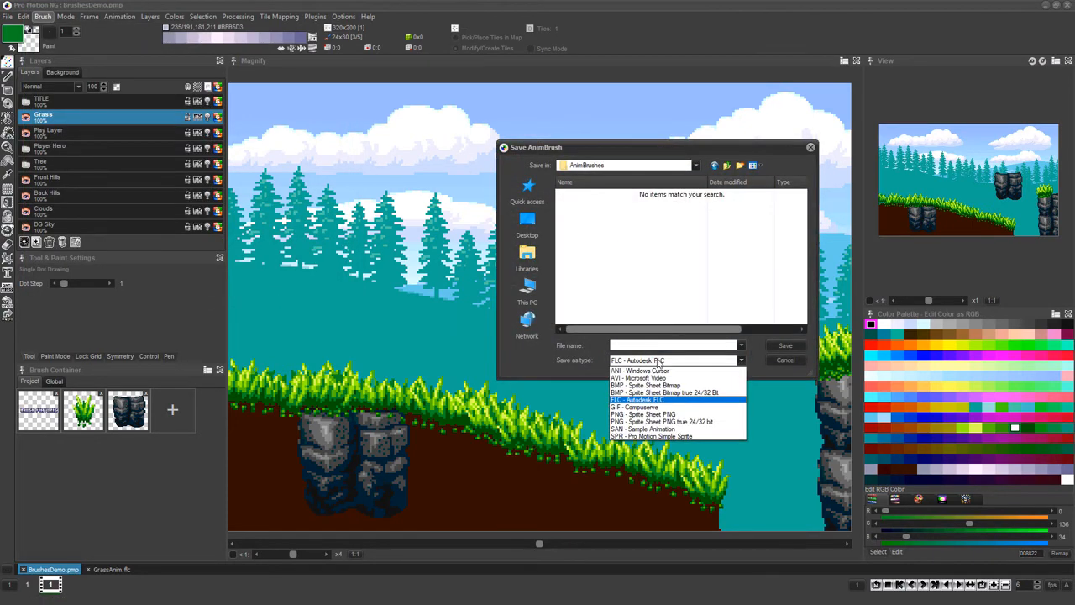
click(636, 399)
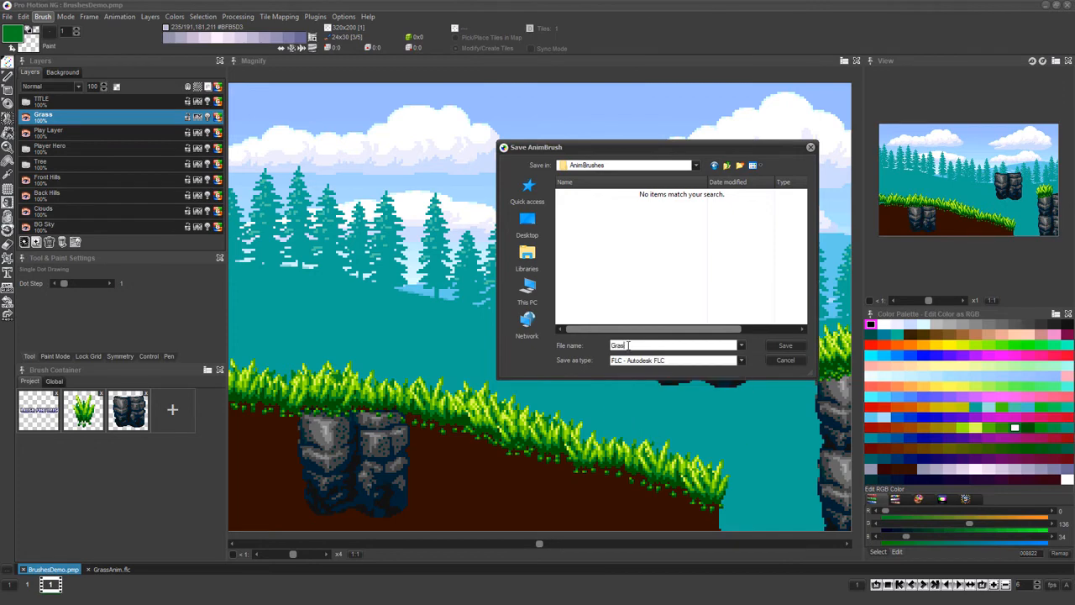
click(785, 360)
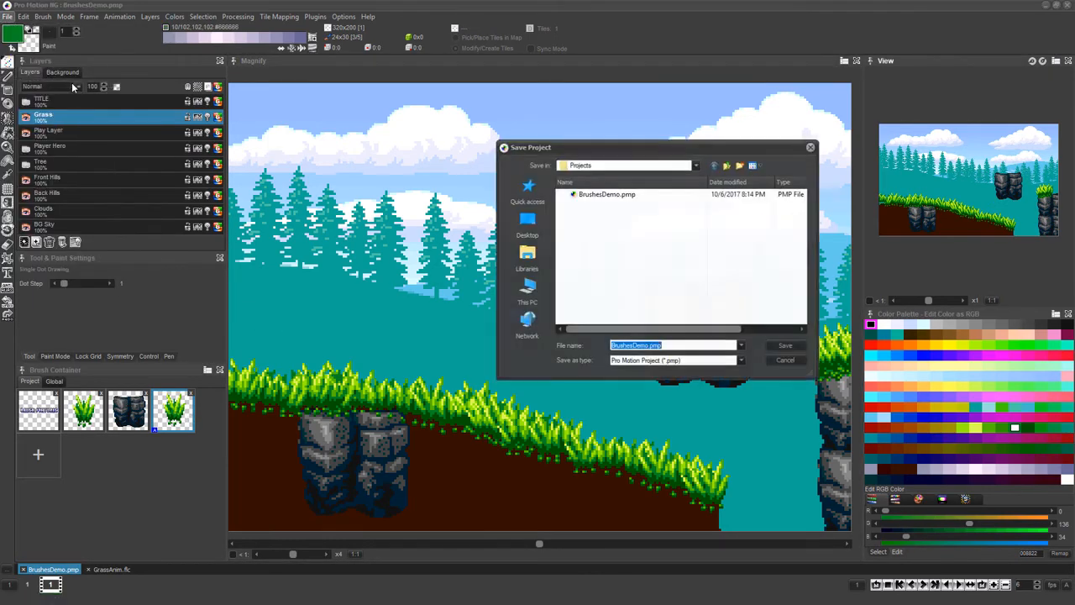
- Overwrite BrushesDemo.pmp, then stamp stone blocks beneath the grass ridge
click(784, 345)
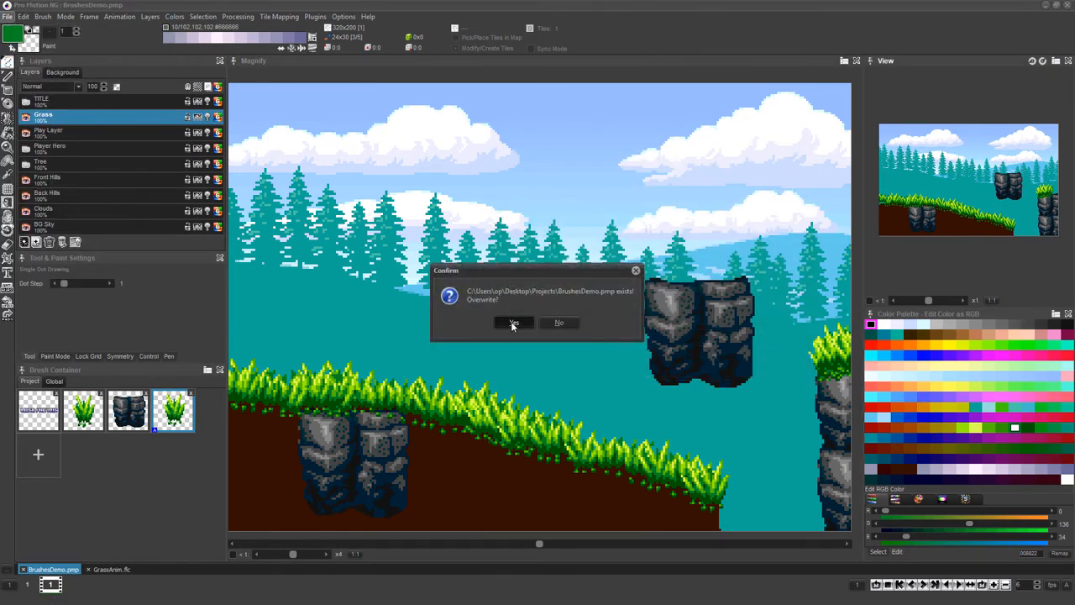
click(513, 323)
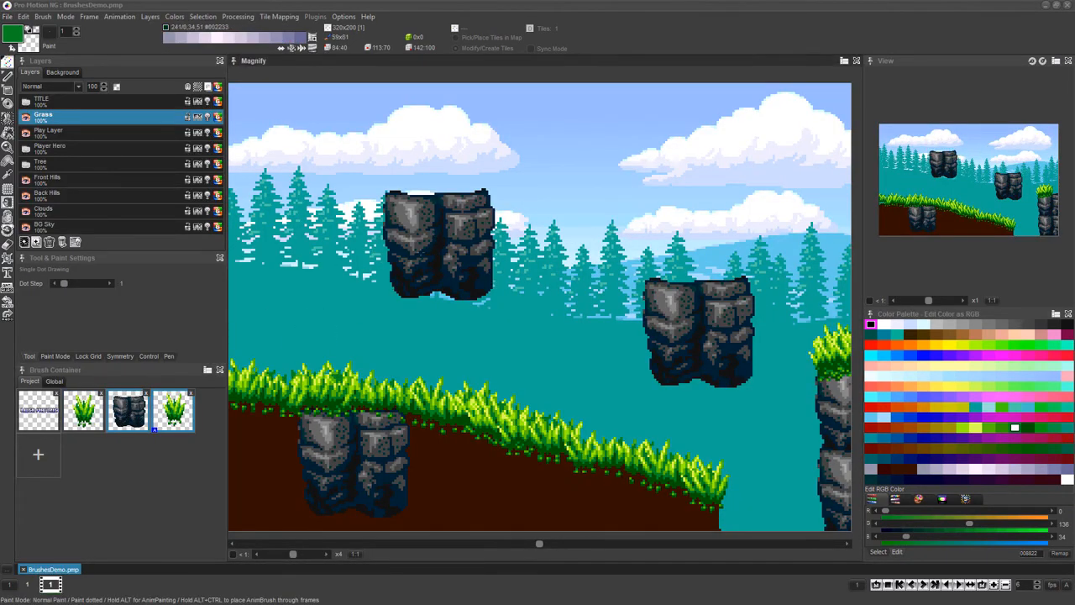
click(50, 130)
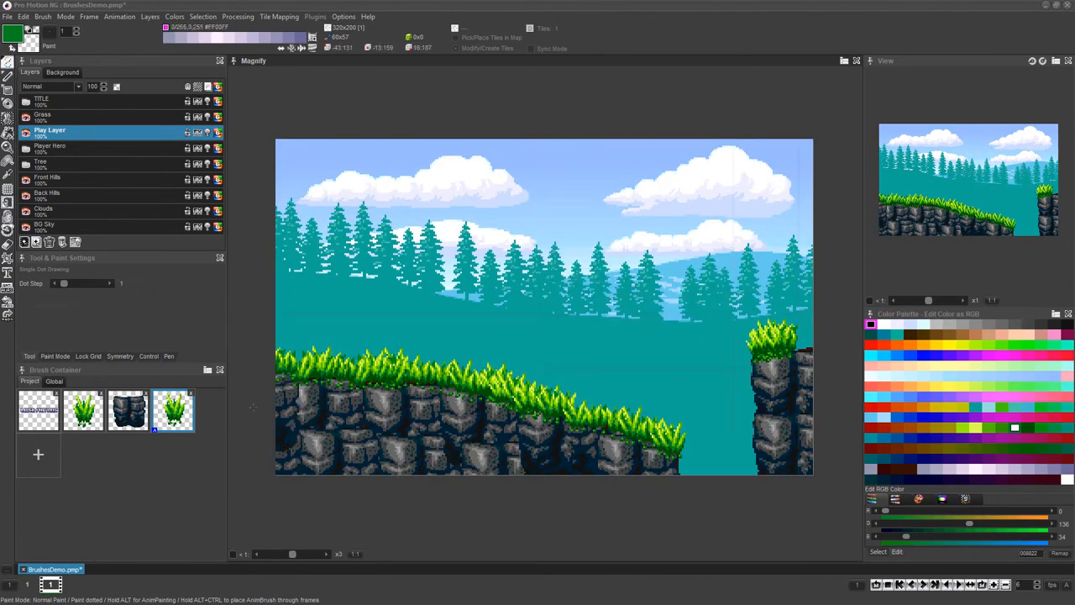
- Show the Tree and Player Hero layers, then reselect the Play Layer
click(59, 115)
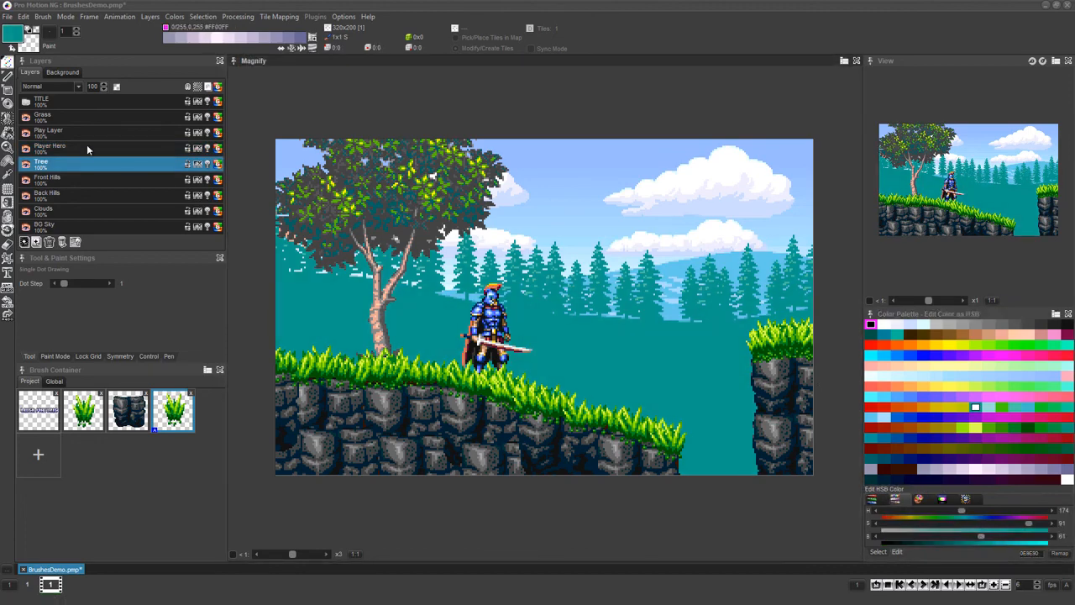
click(68, 133)
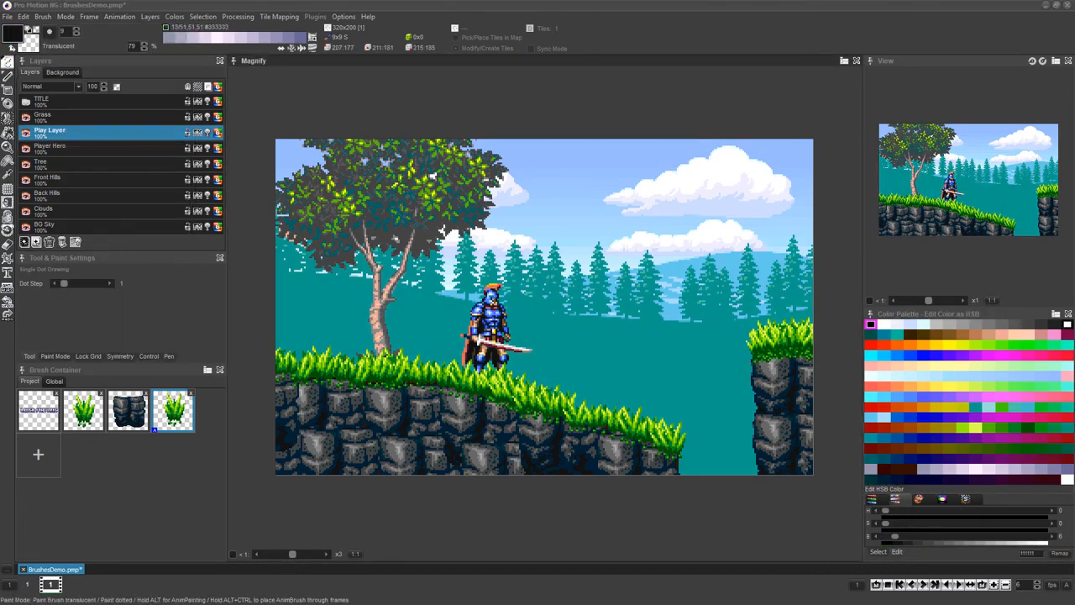